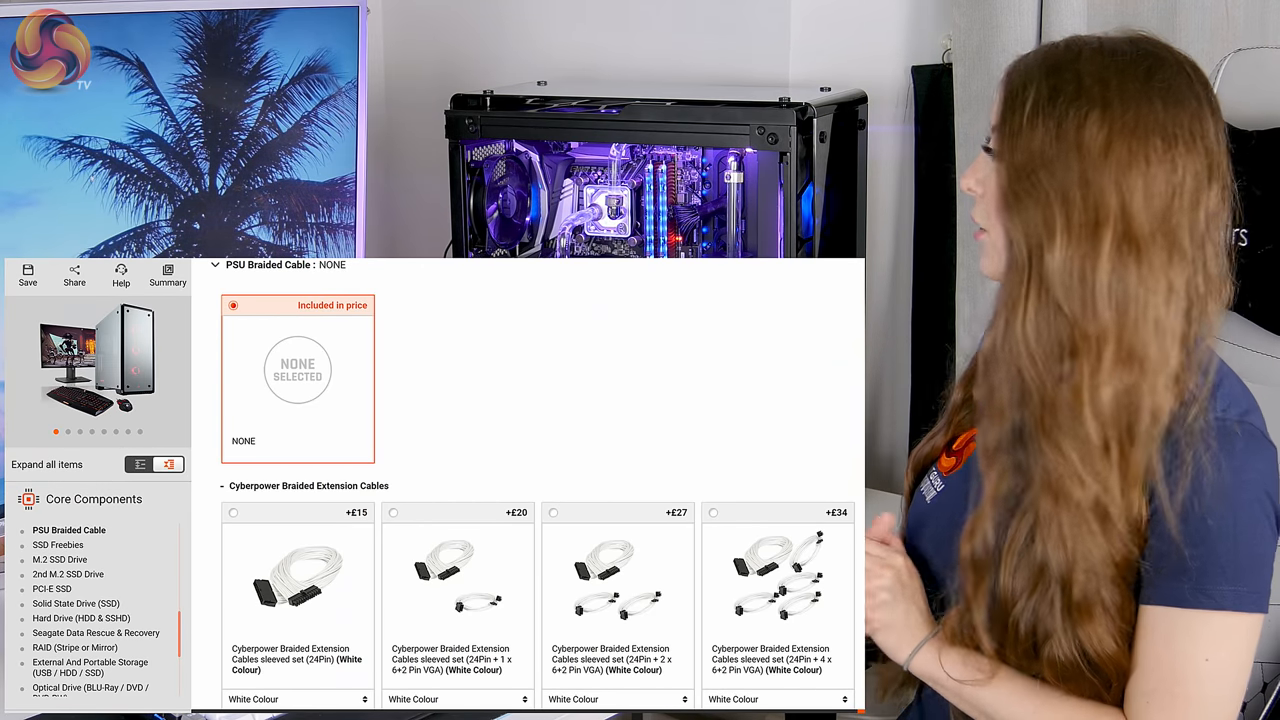
scroll(down, 3)
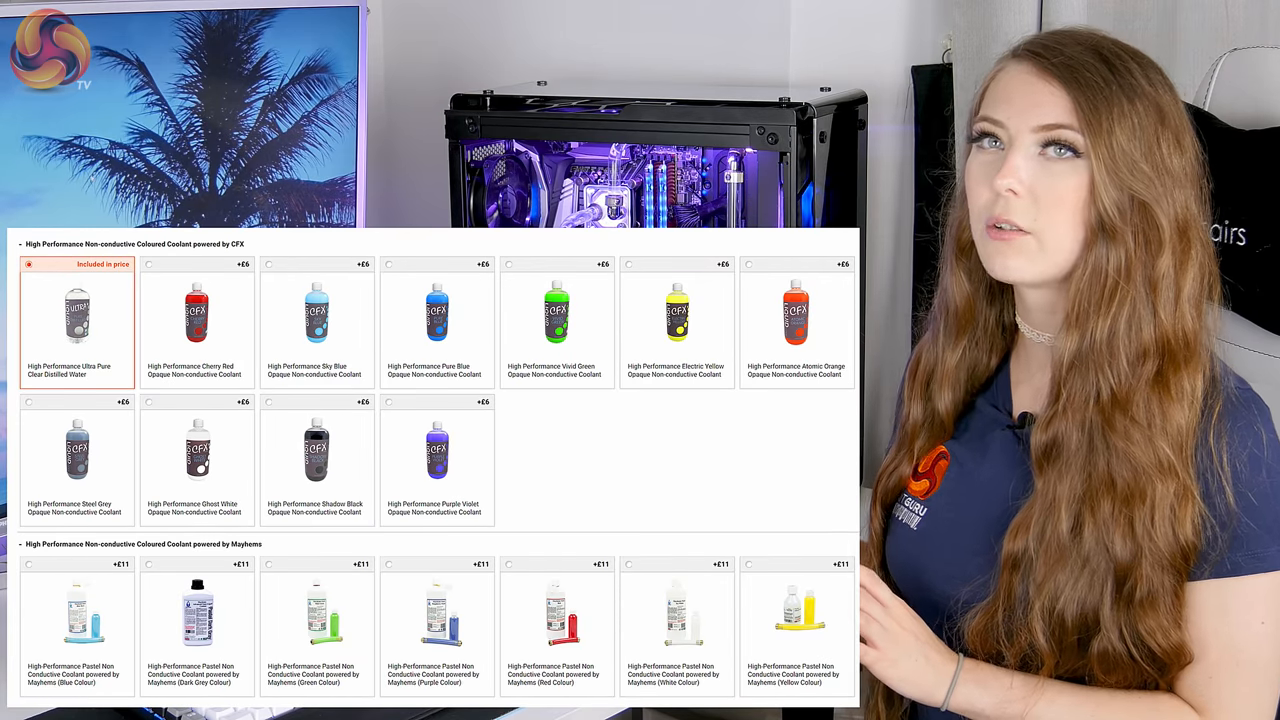